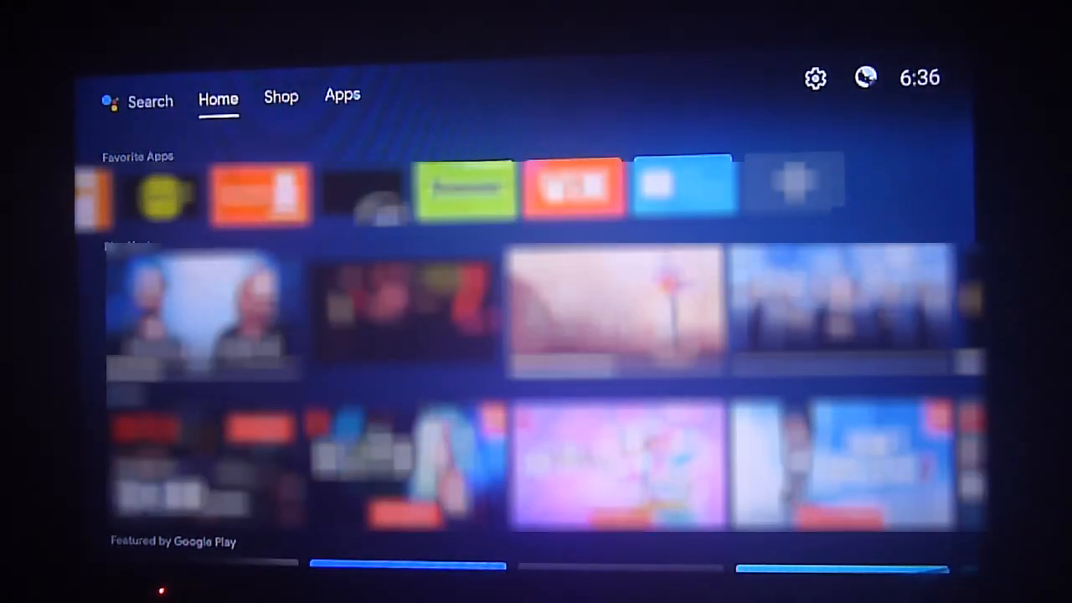
Step: Go to Settings > Apps and launch Live Channels from recently opened apps
left_click(342, 95)
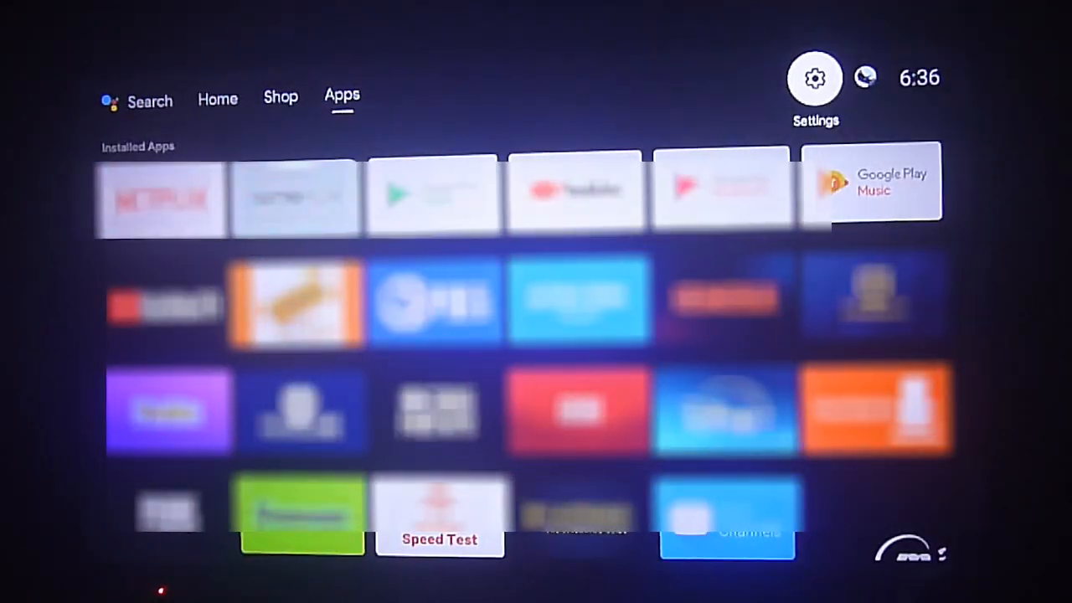
left_click(814, 77)
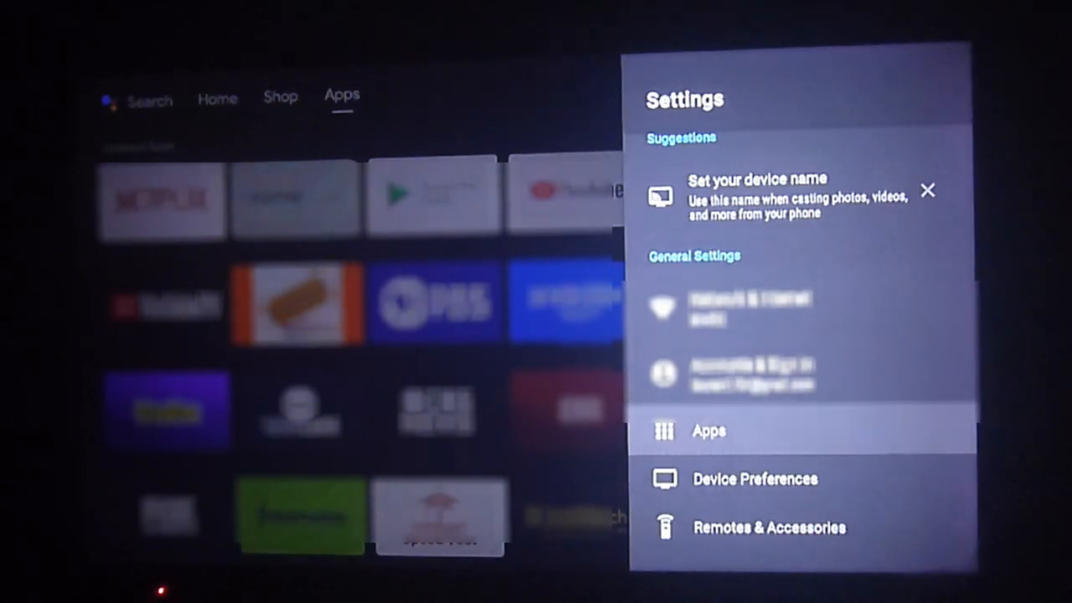
left_click(709, 430)
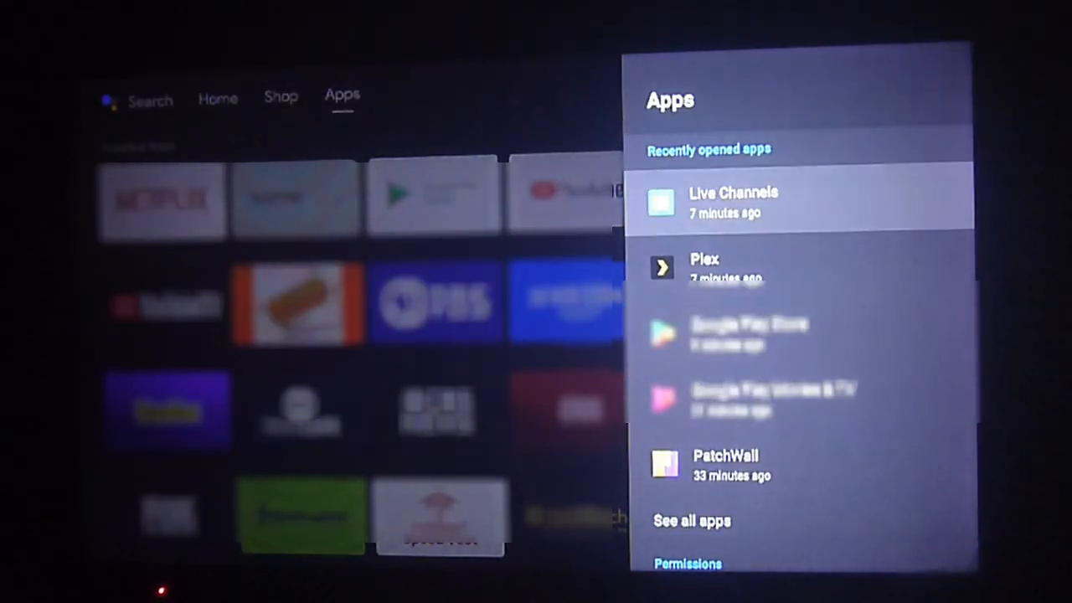
left_click(733, 201)
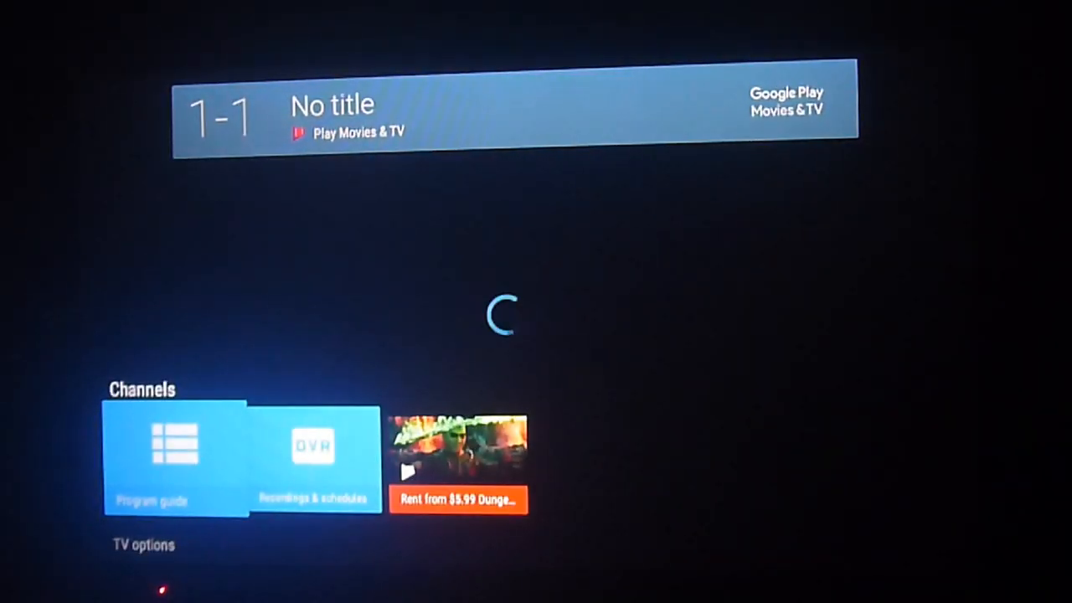
Step: Open the All channels program guide and scroll through the US channel listings
left_click(174, 444)
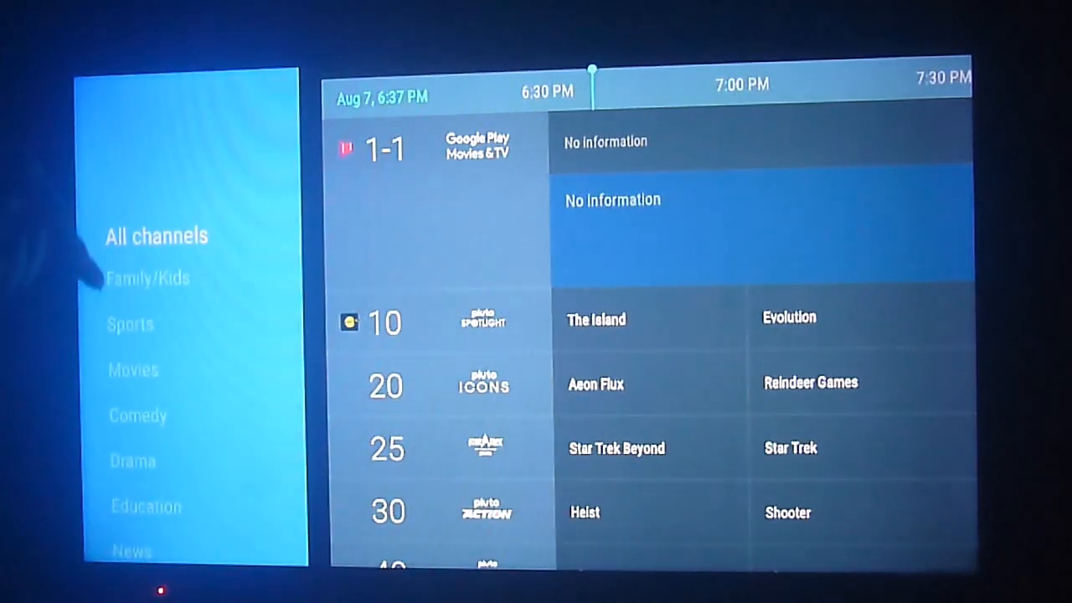
left_click(147, 278)
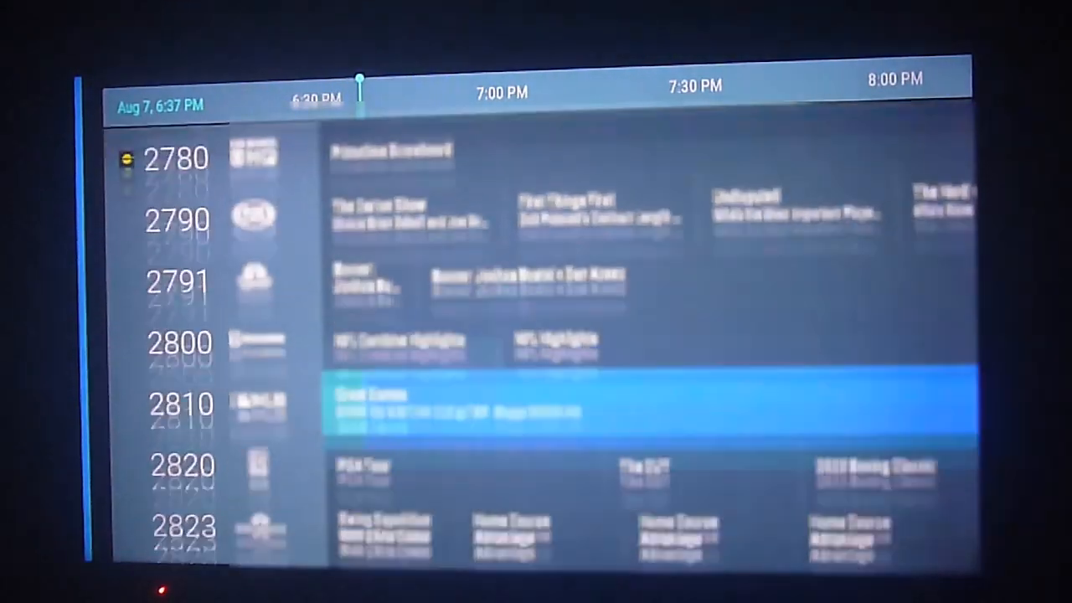
scroll("down", 3)
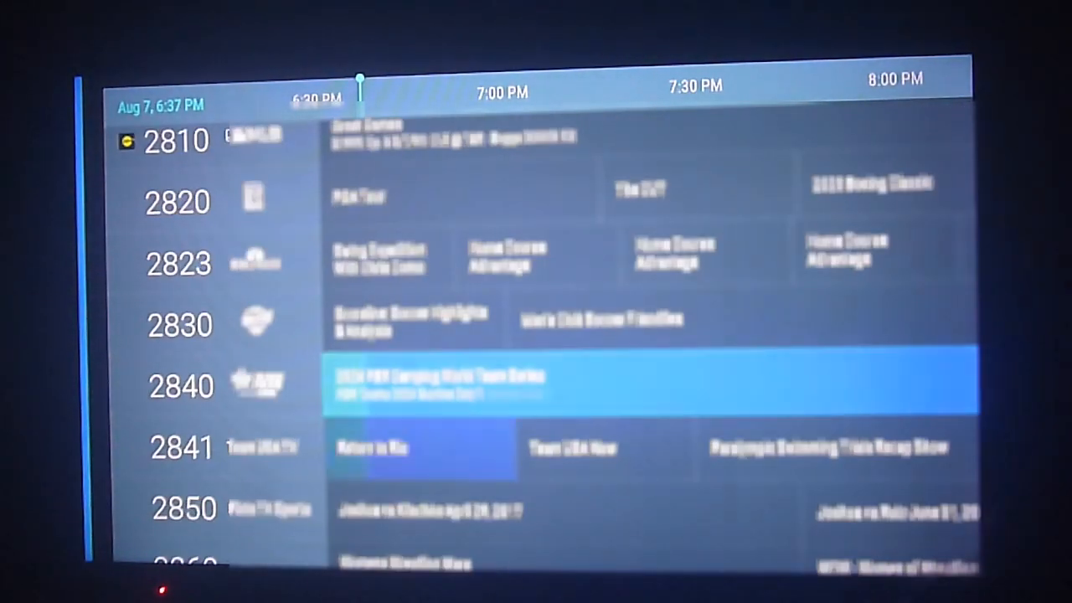
scroll("down", 3)
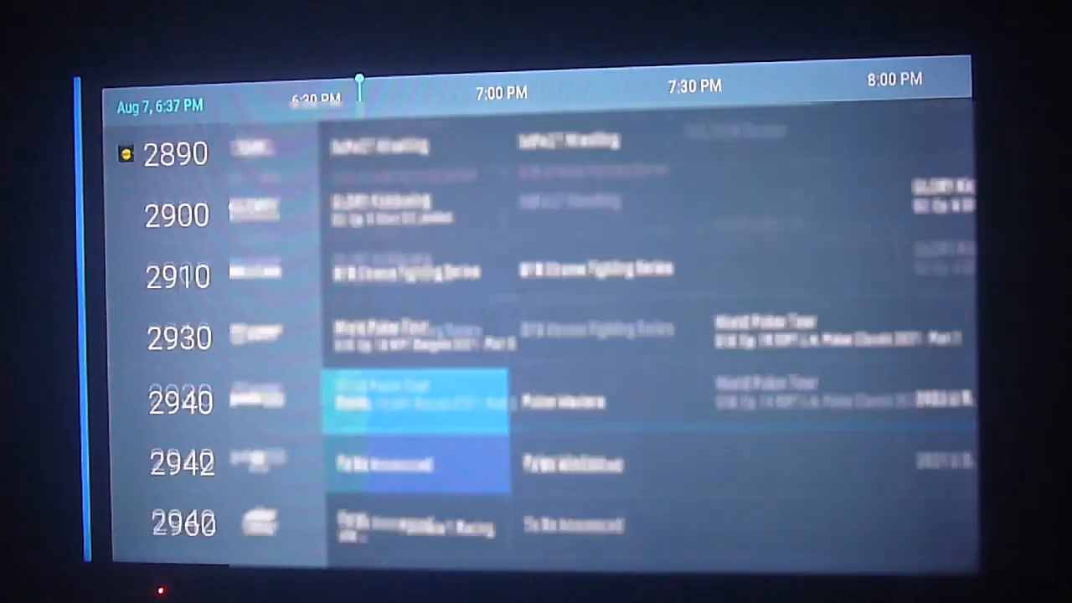
scroll("down", 3)
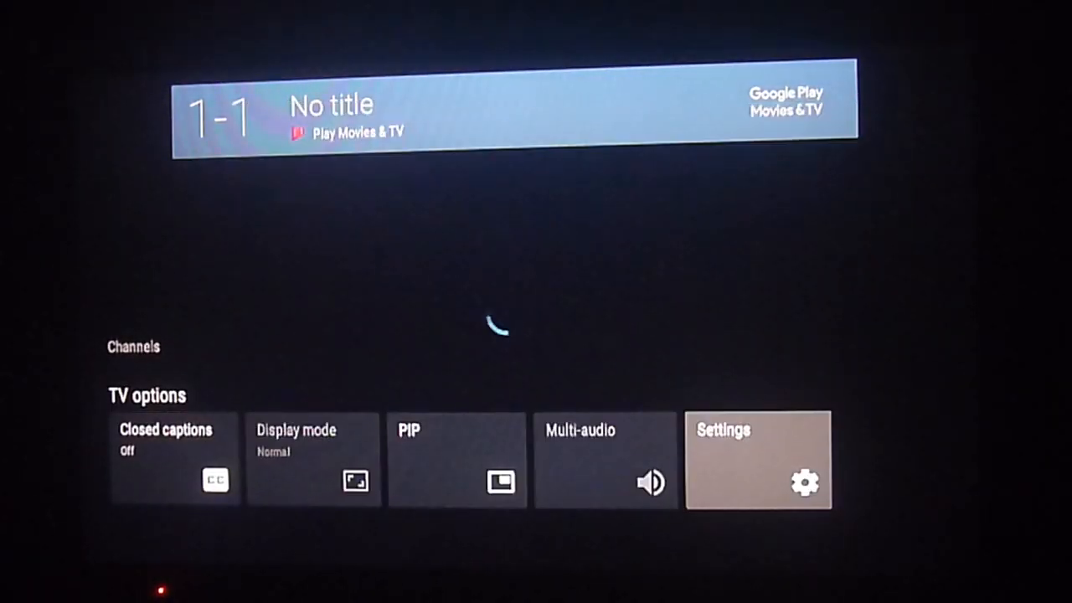
left_click(756, 458)
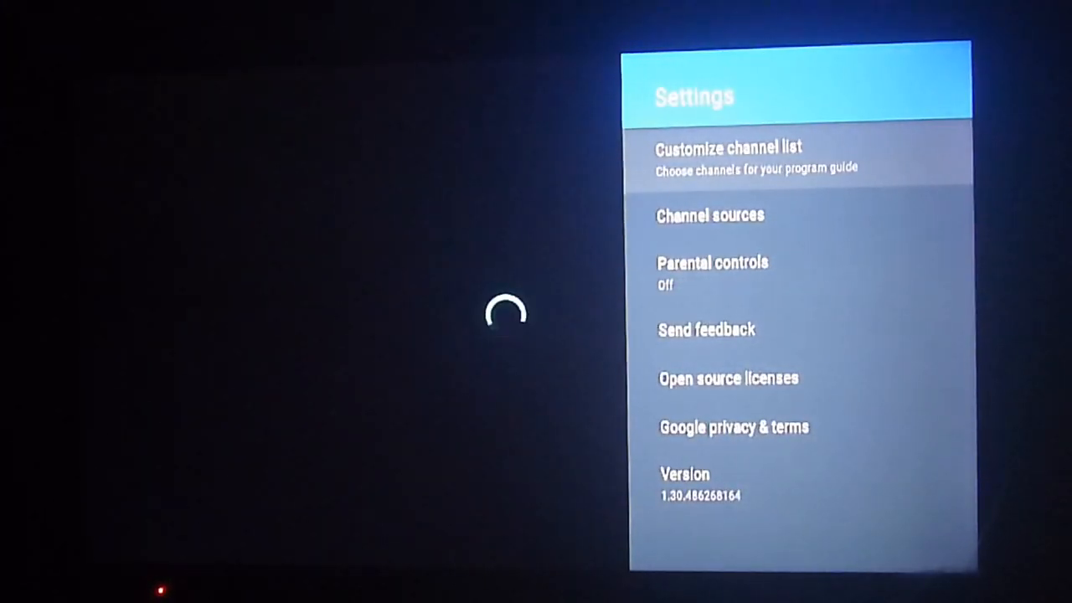
left_click(709, 215)
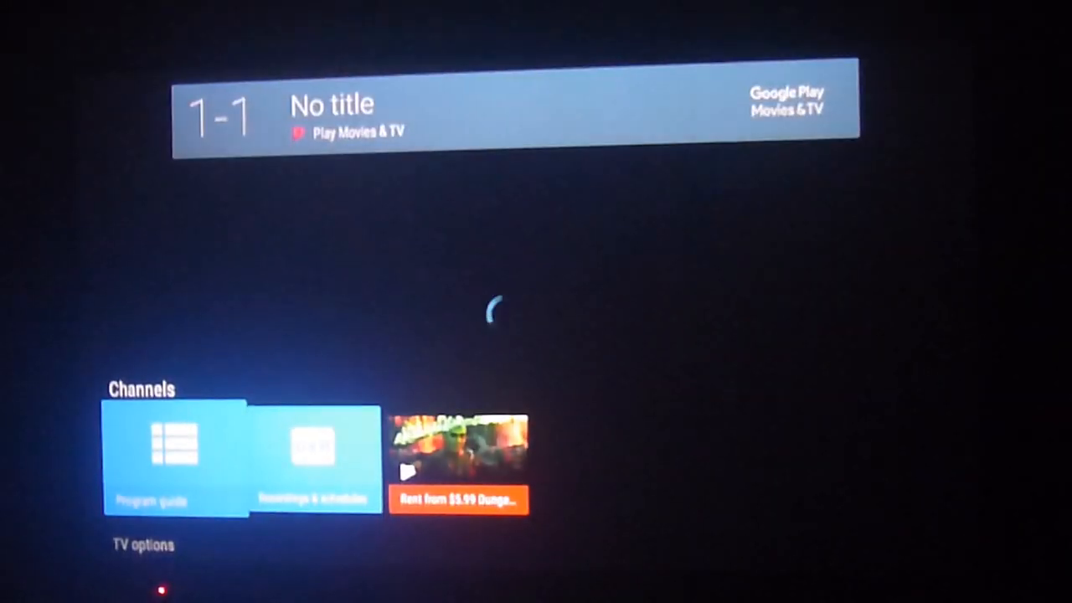
Step: Reopen the program guide and browse the channel grid toward channel 10
left_click(174, 460)
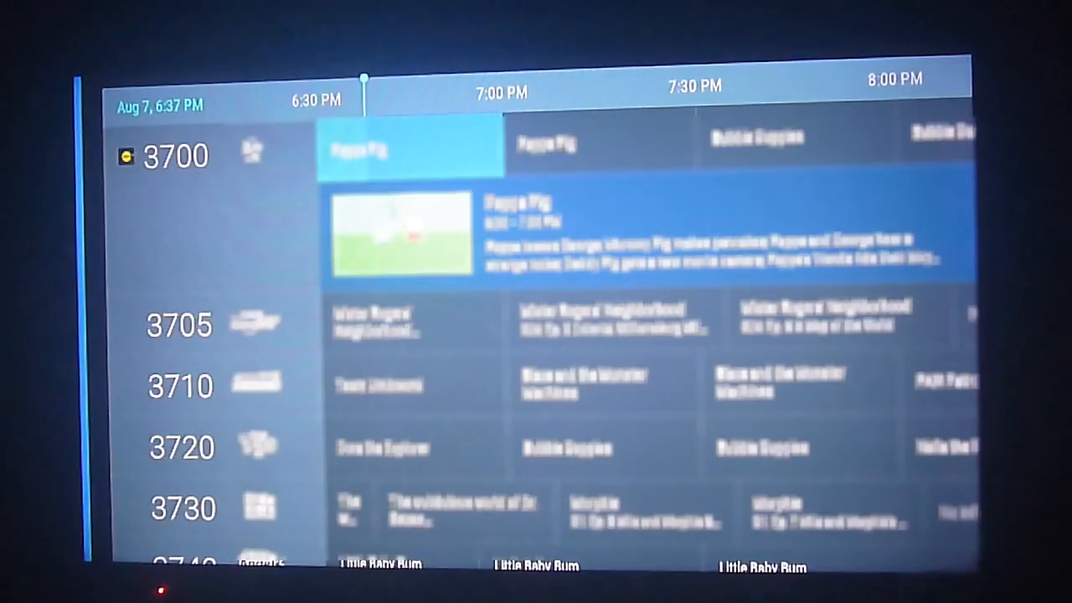
scroll("down", 3)
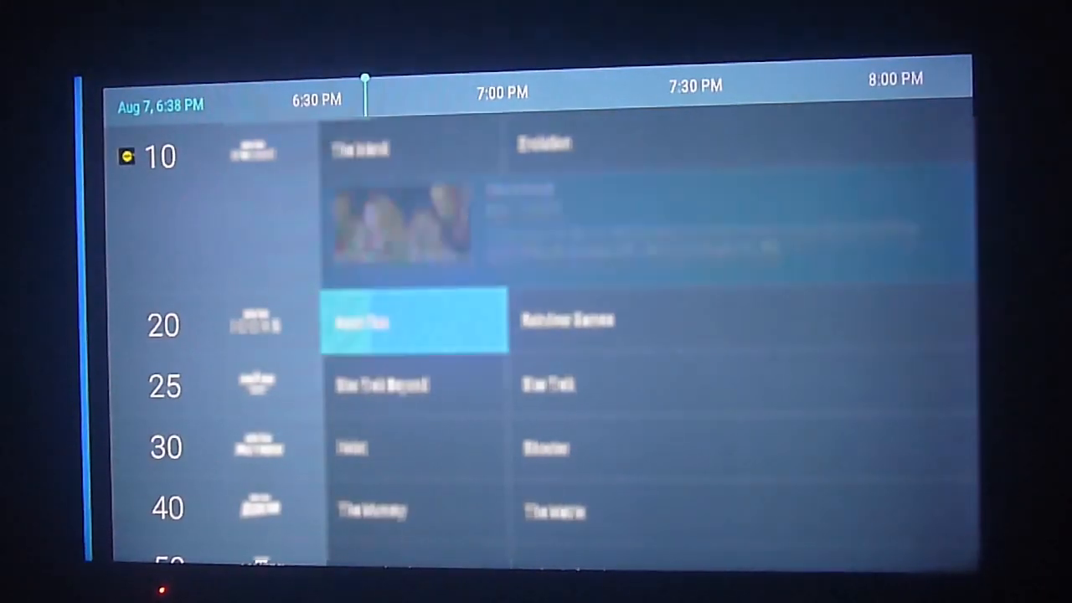
key("down")
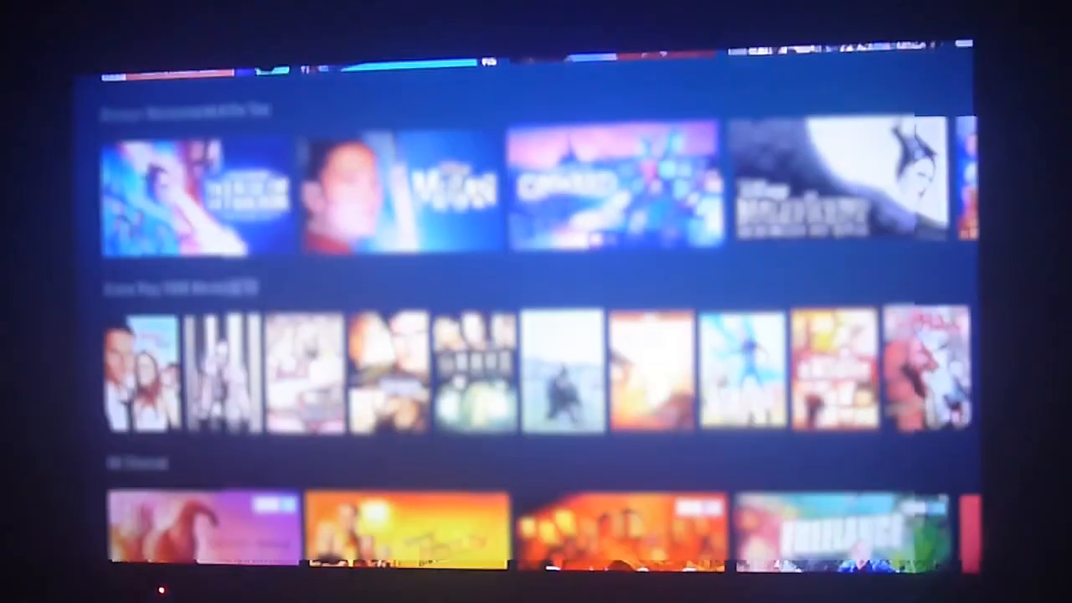
Step: Scroll the home screen rows down and right to reach the full apps list
scroll("down", 3)
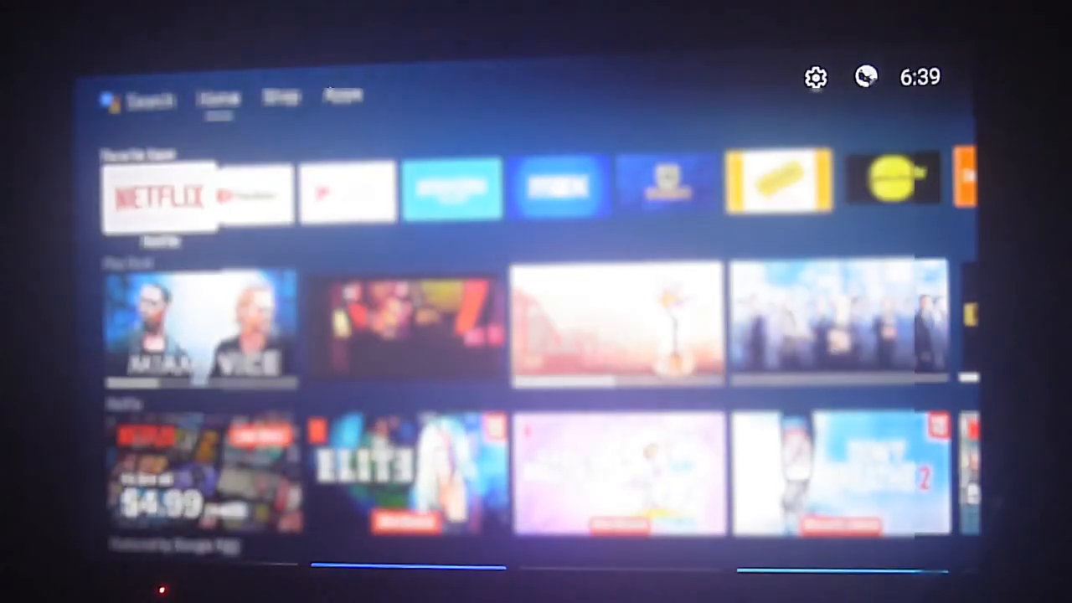
scroll("right", 3)
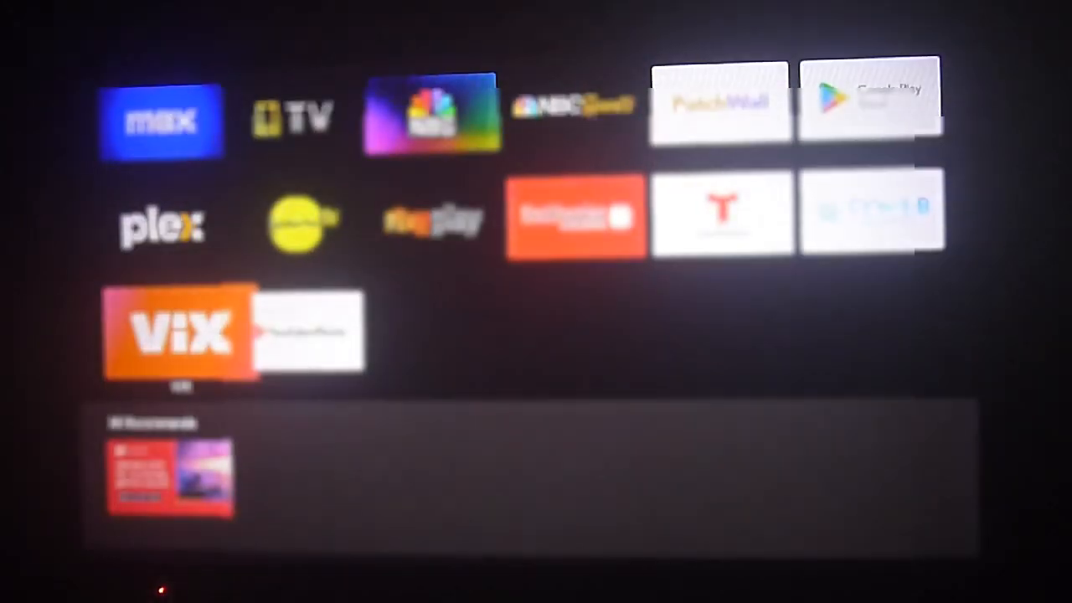
Step: Launch Plex and load the Live TV channel guide from the sidebar
left_click(162, 226)
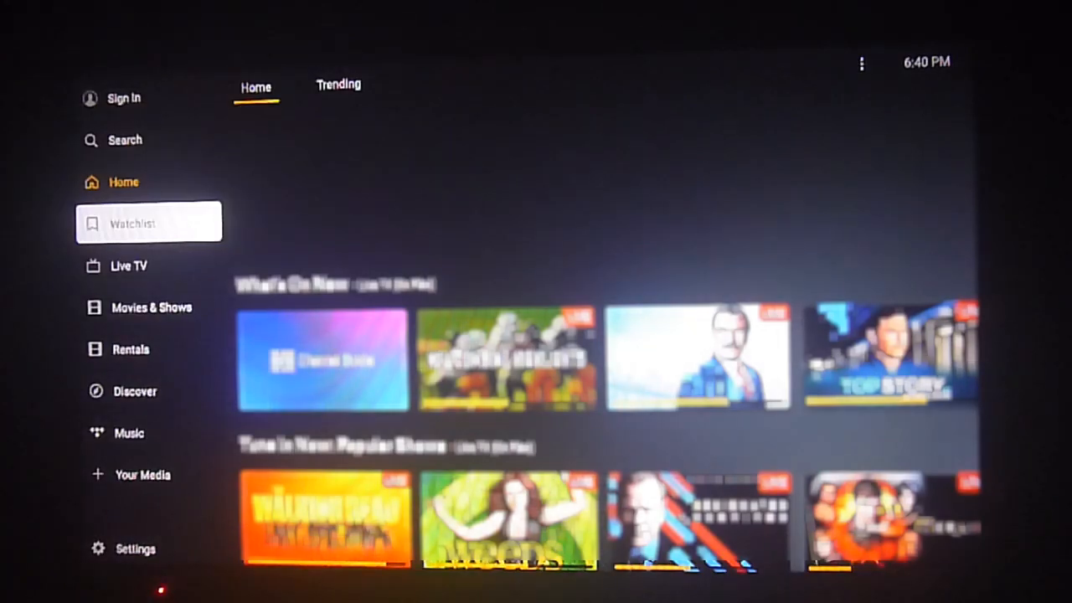
left_click(149, 224)
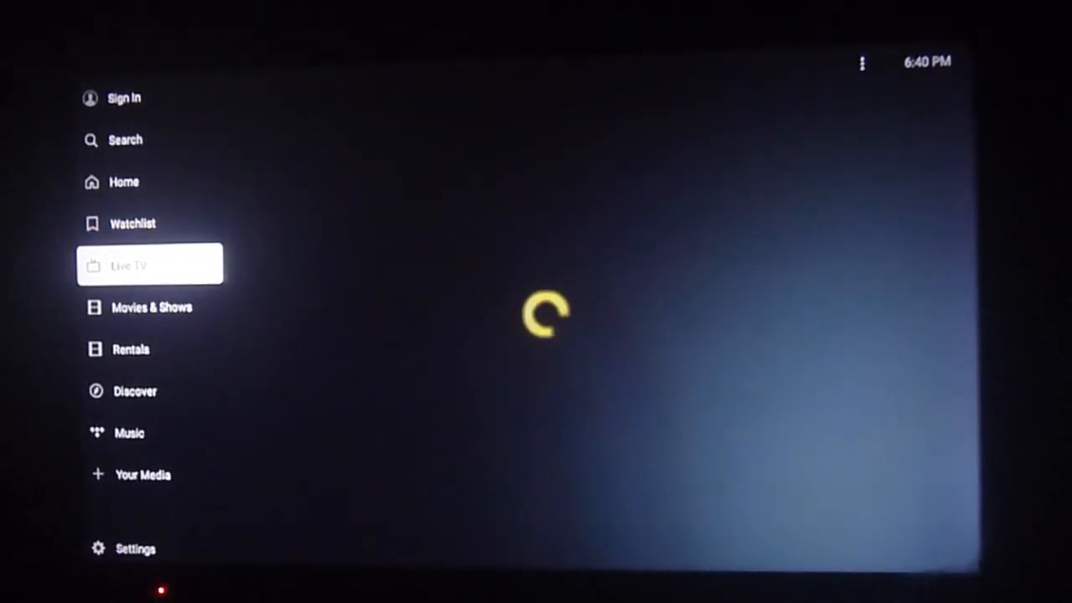
left_click(149, 265)
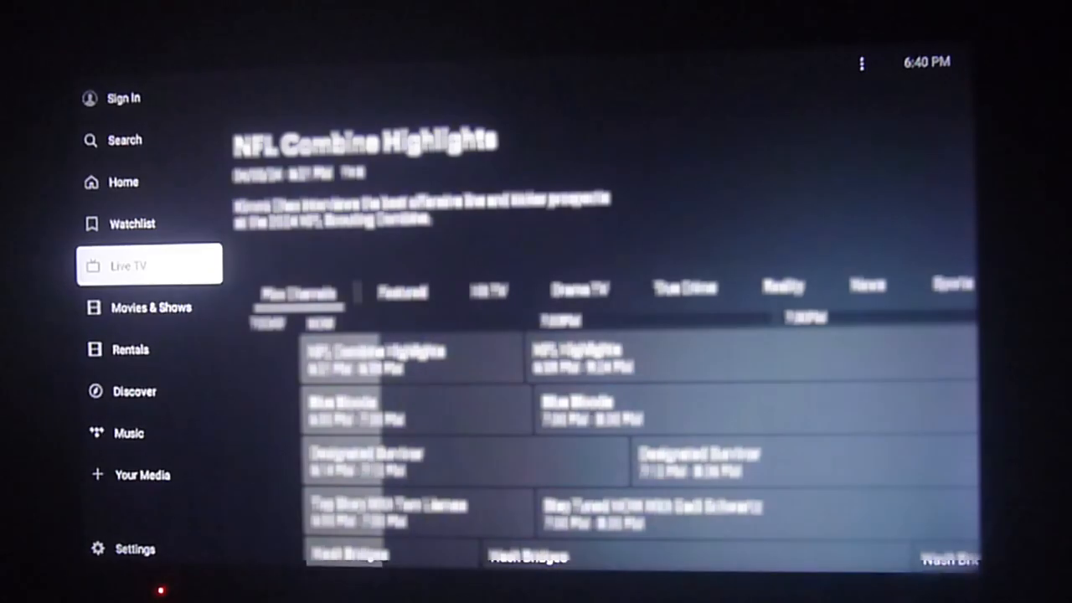